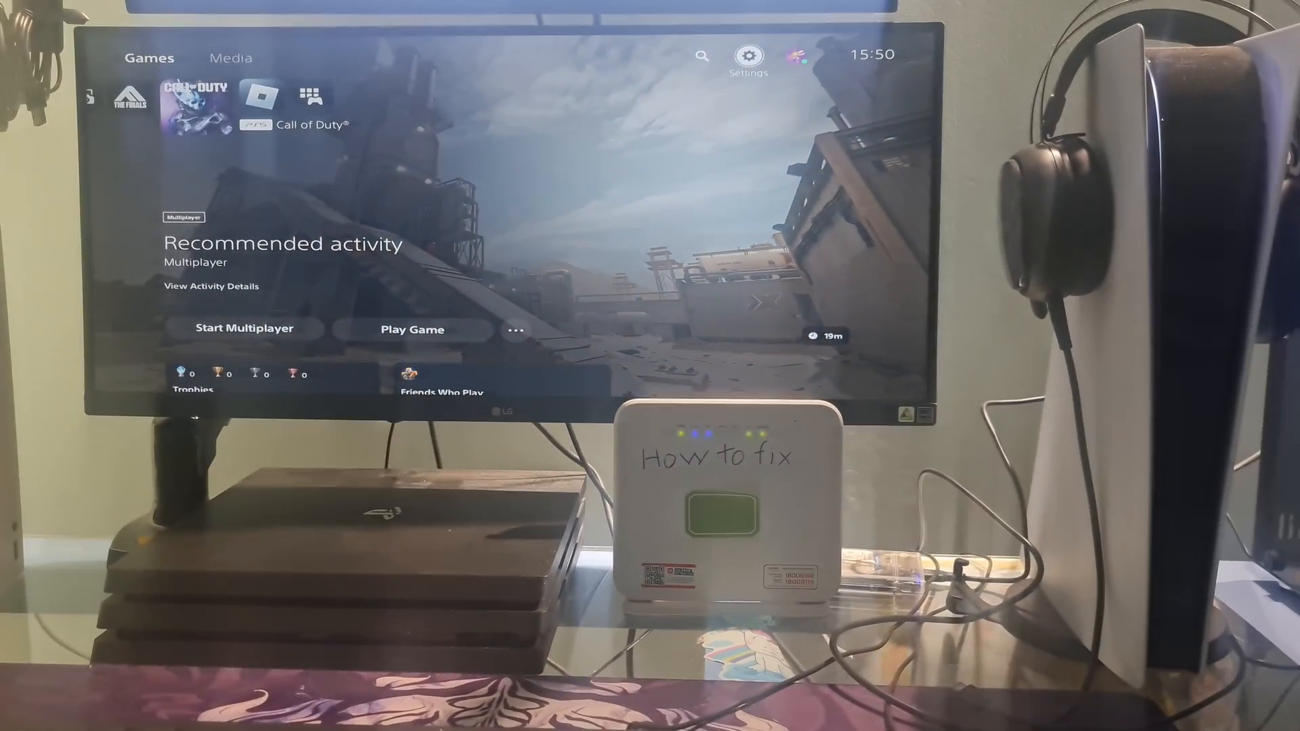
# - Go from Home to Settings > Network > Set Up Internet Connection to list networks
pyautogui.click(747, 57)
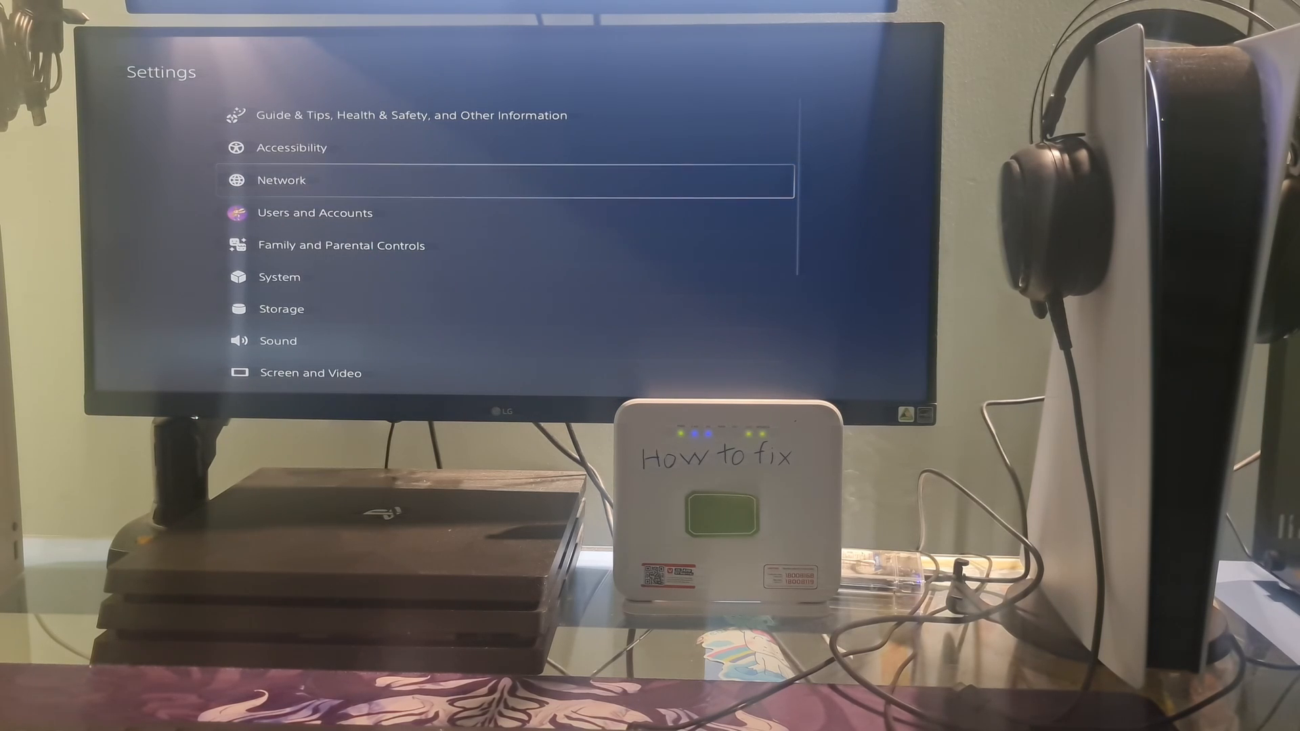
pyautogui.click(281, 180)
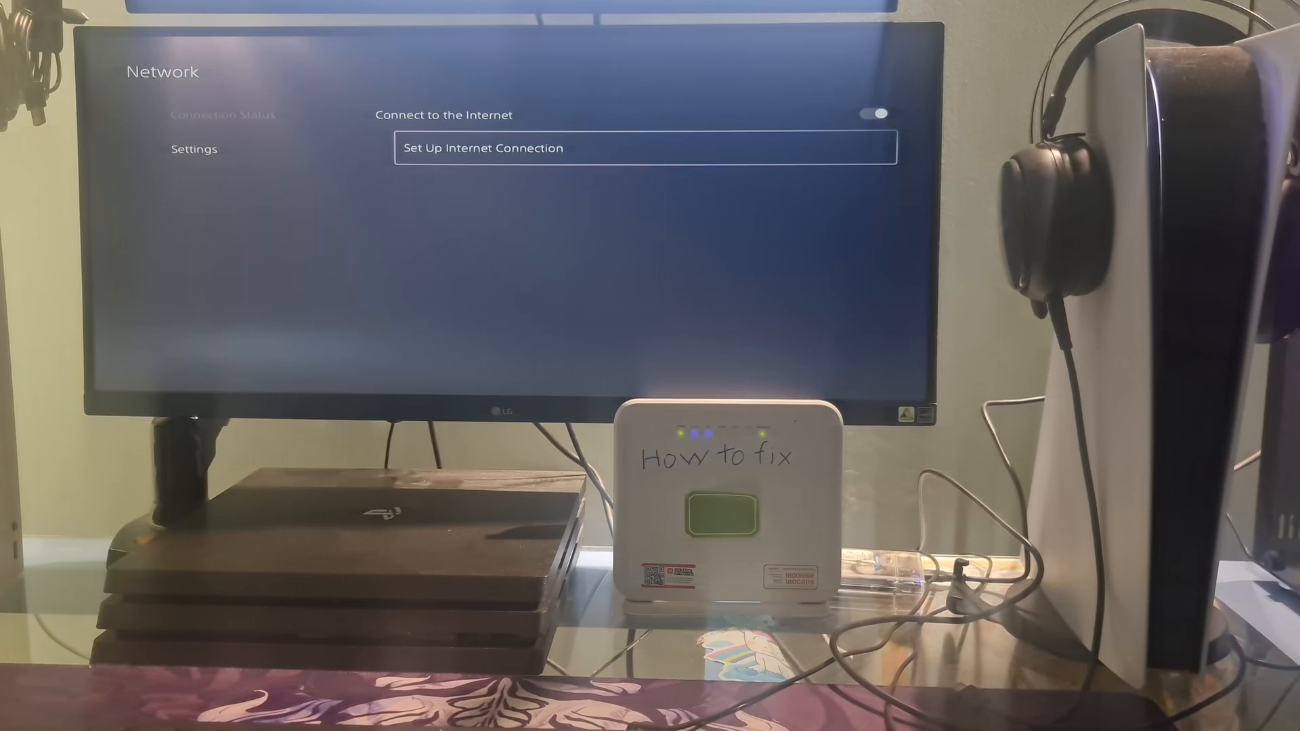
pyautogui.click(646, 147)
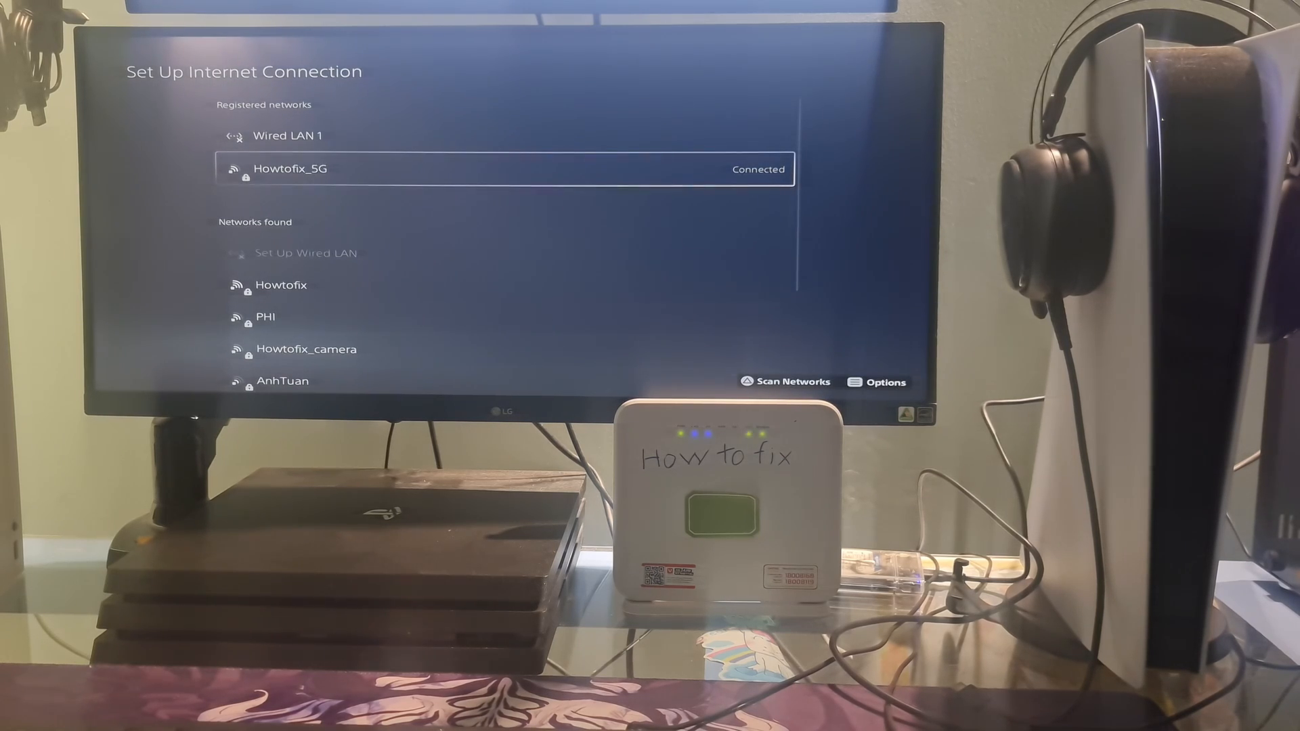
# - Set Howtofix_5G's DNS to manual with 1.1.1.1 and 1.0.0.1, then save
pyautogui.click(875, 382)
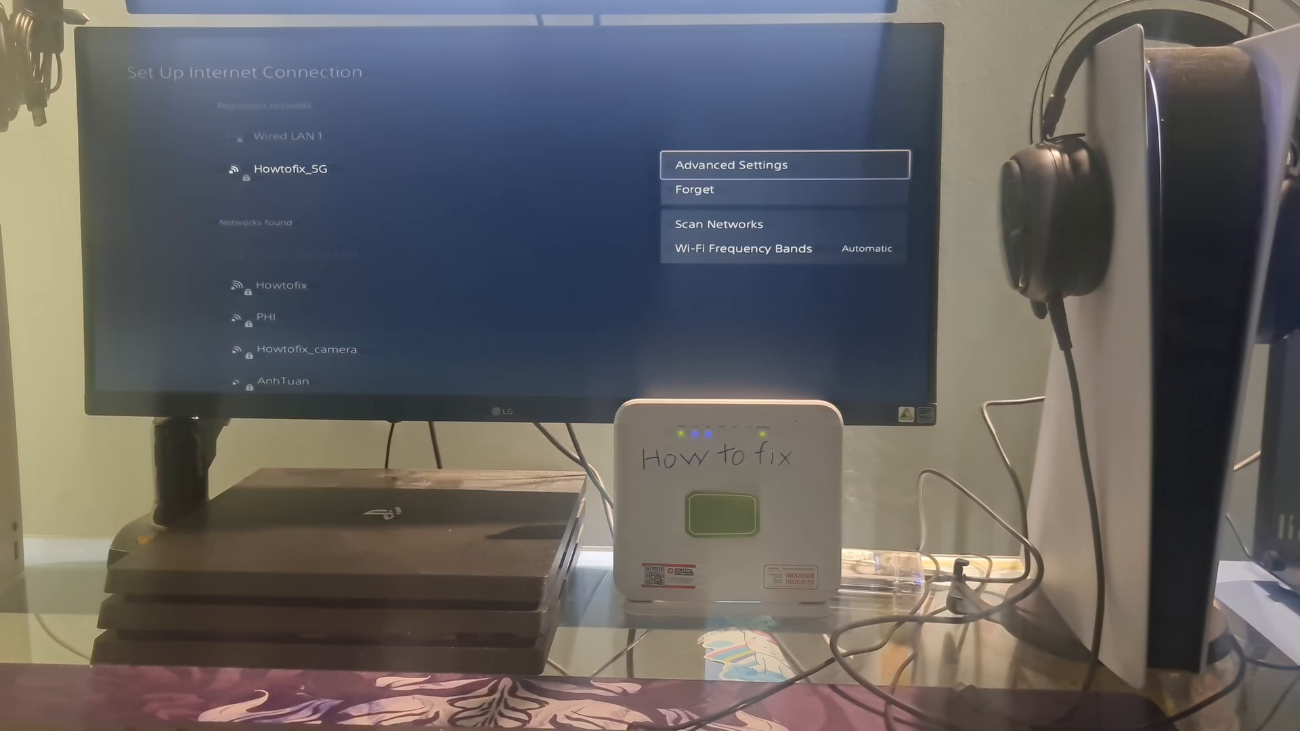
pyautogui.click(732, 164)
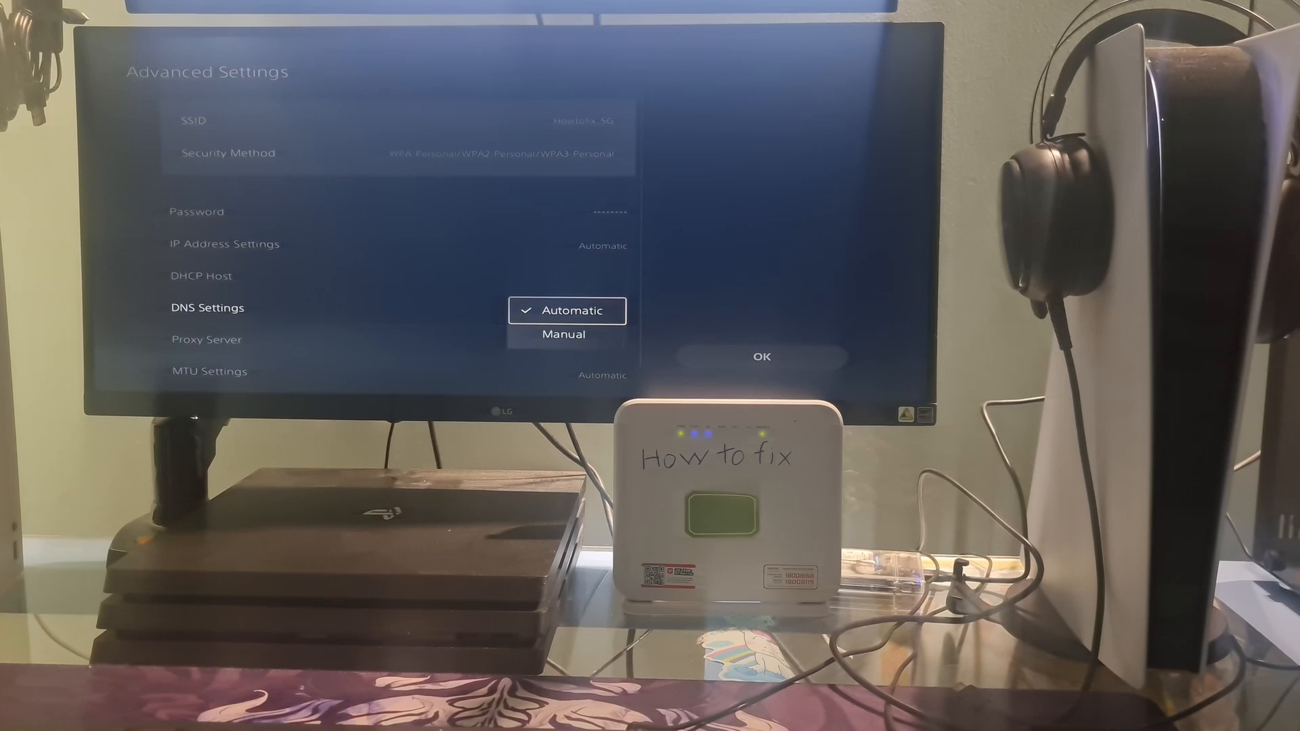
pyautogui.click(564, 334)
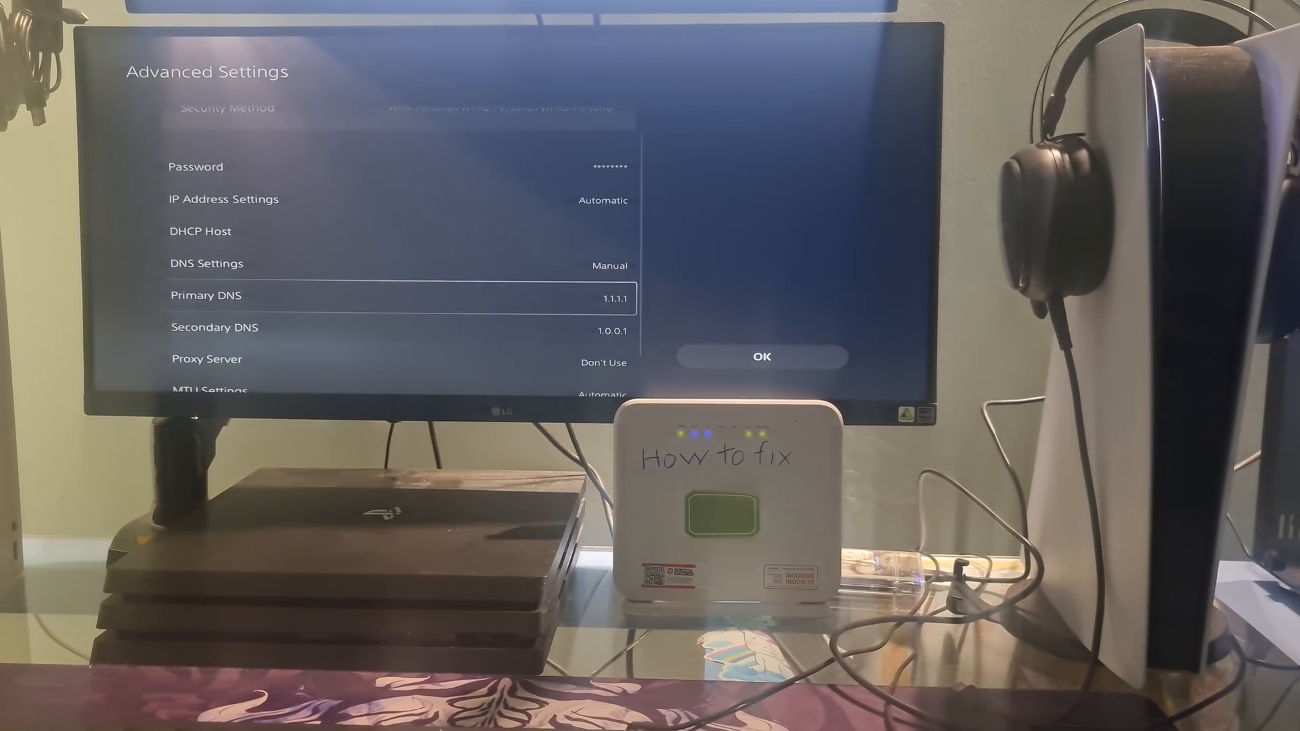
pyautogui.click(207, 296)
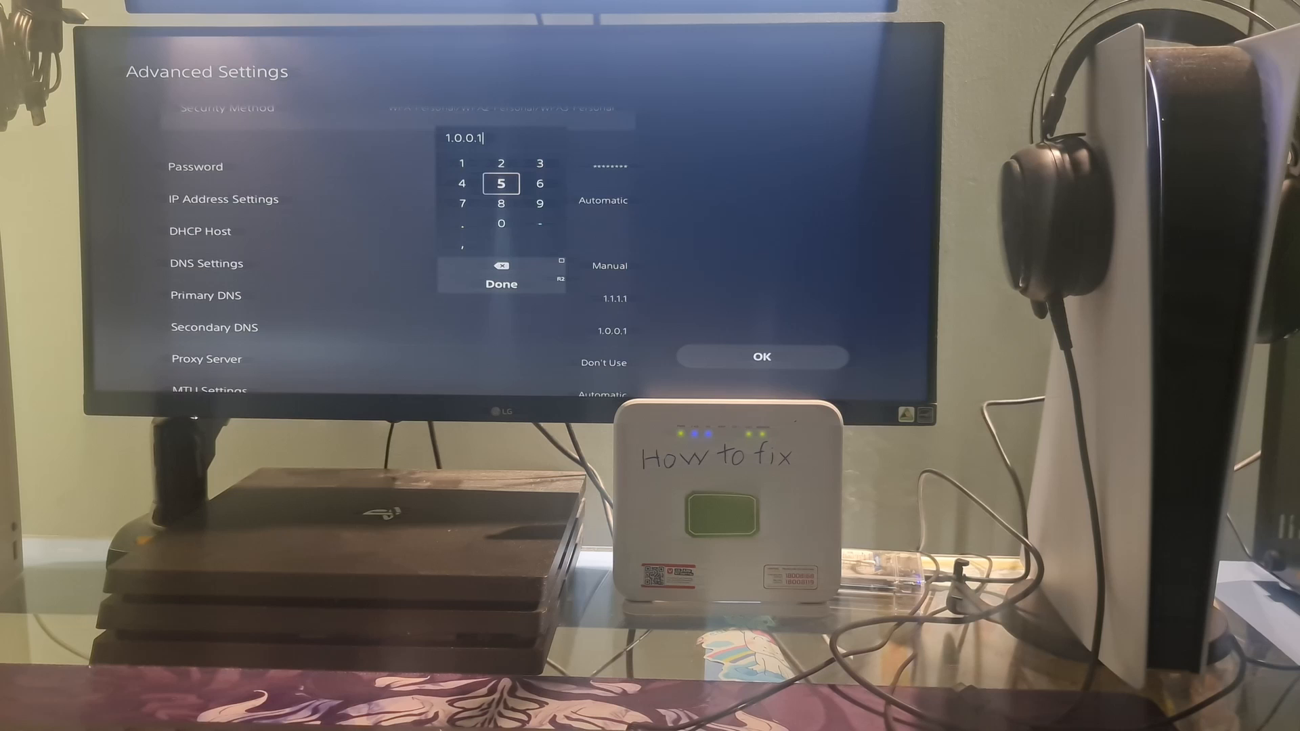
pyautogui.click(502, 284)
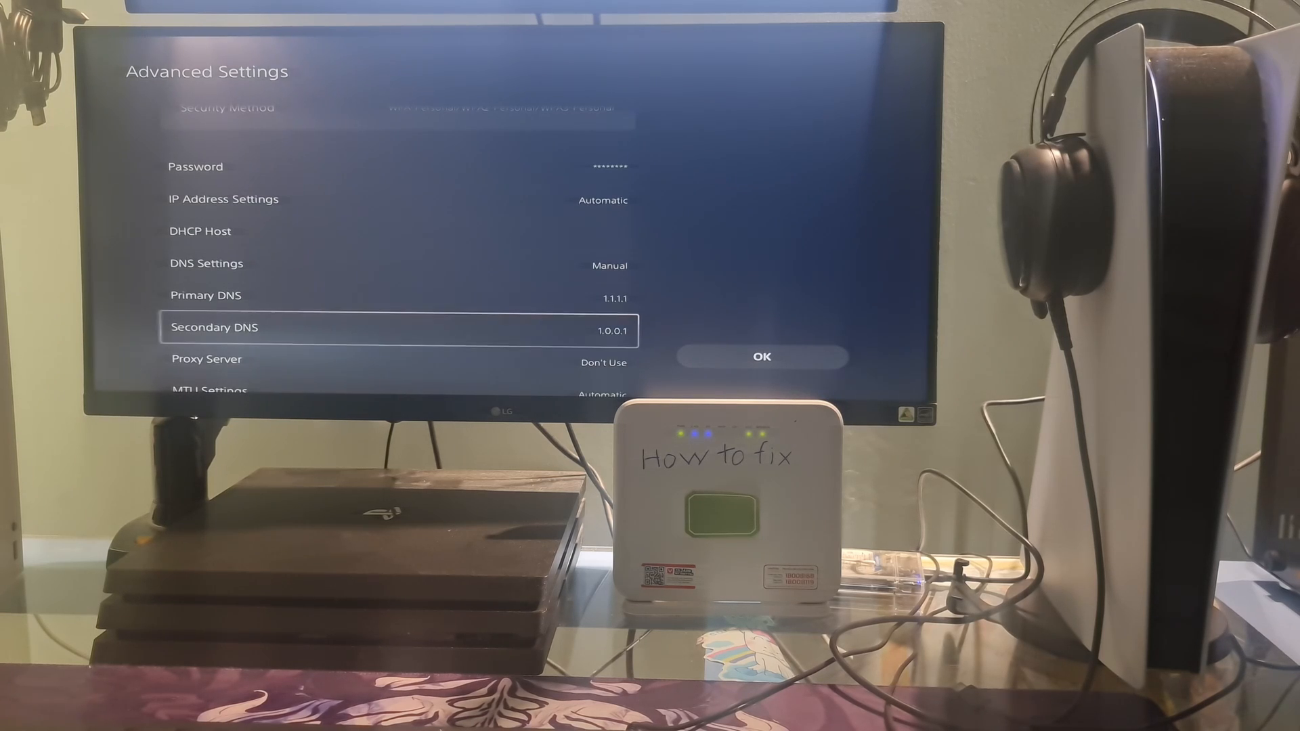
pyautogui.click(760, 357)
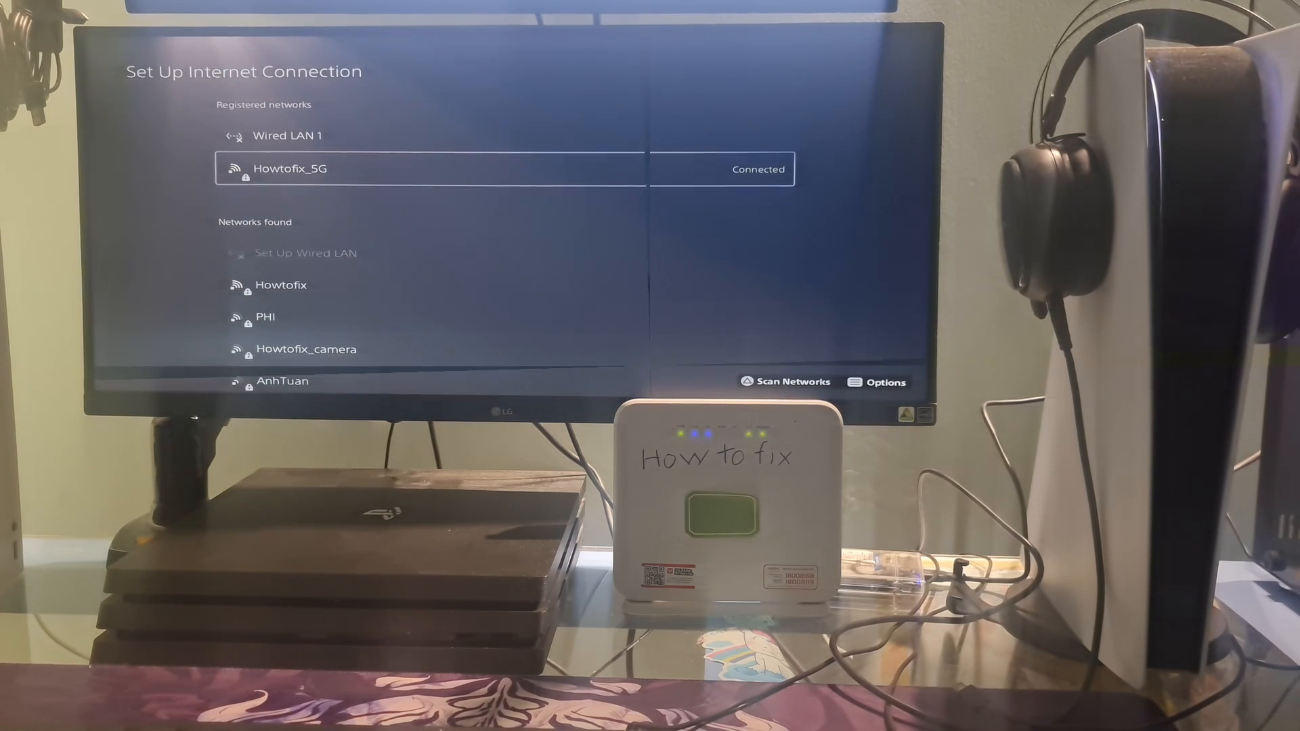
# - Reopen Howtofix_5G's Advanced Settings and change the primary DNS to 8.8.8.8
pyautogui.click(431, 170)
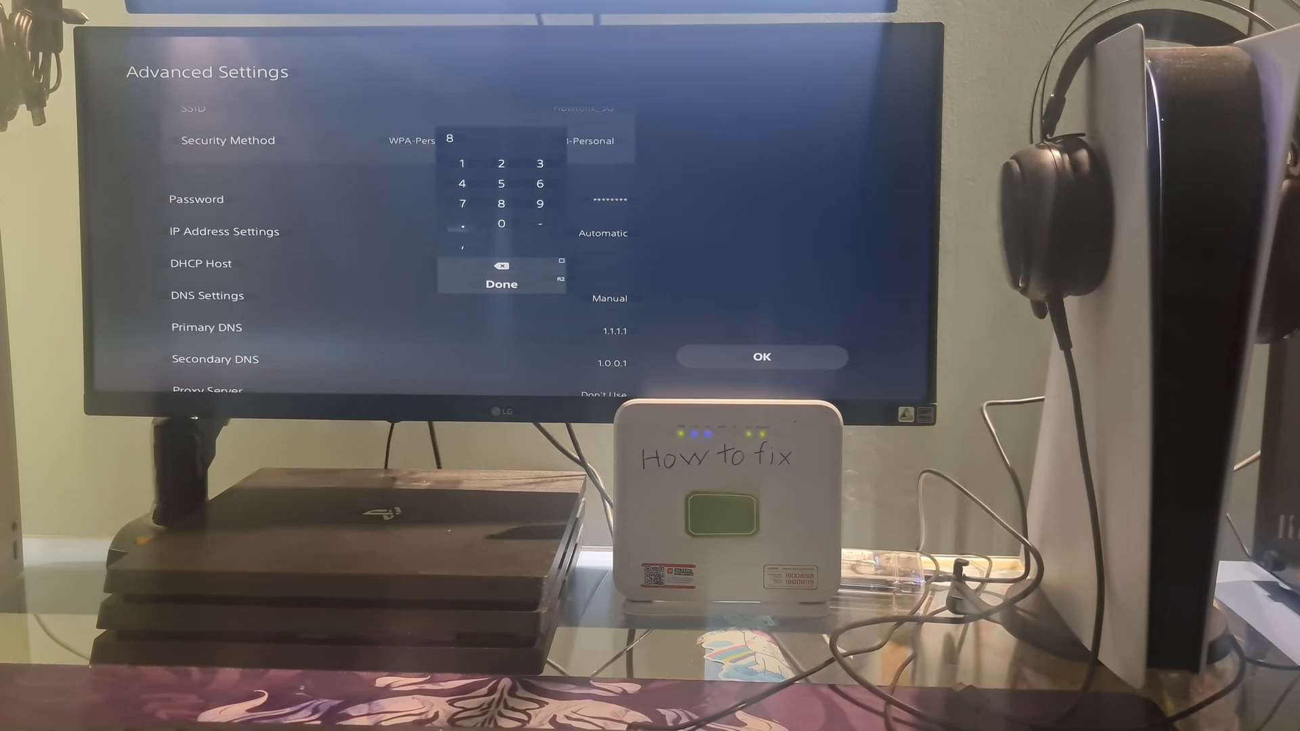
pyautogui.click(501, 204)
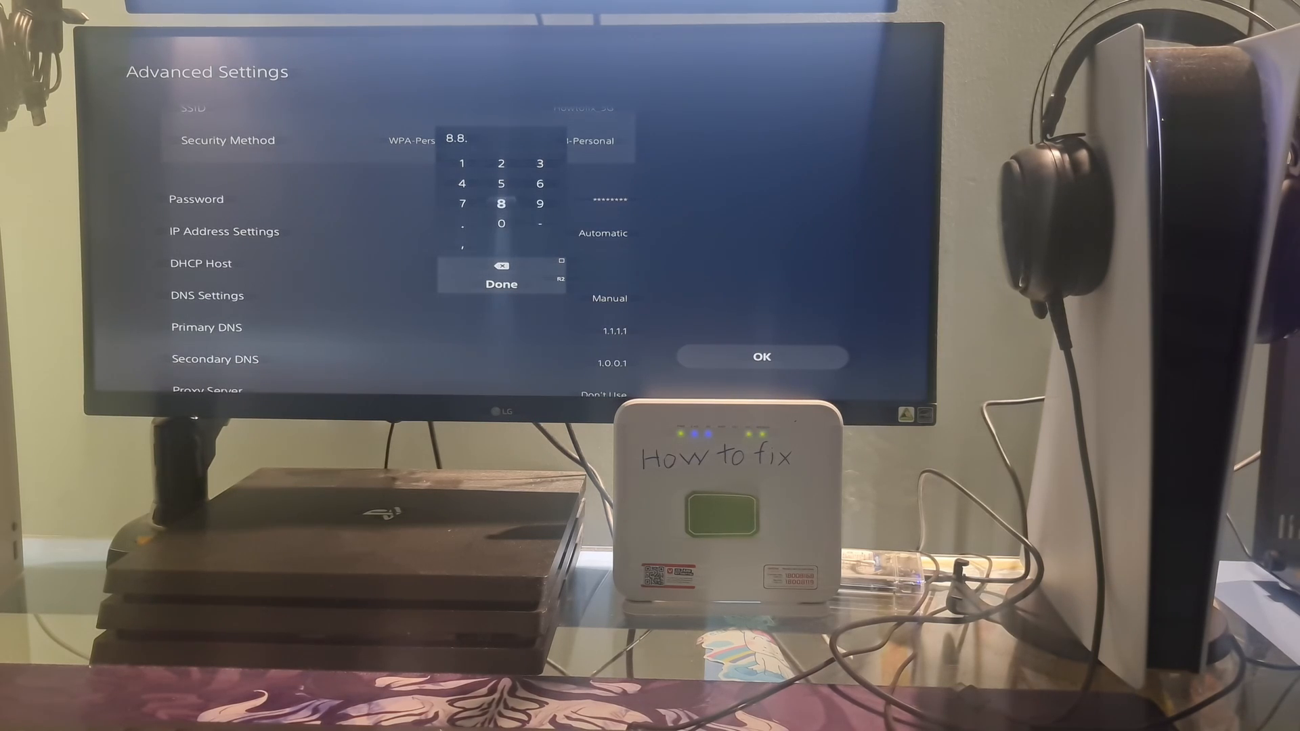
pyautogui.click(501, 204)
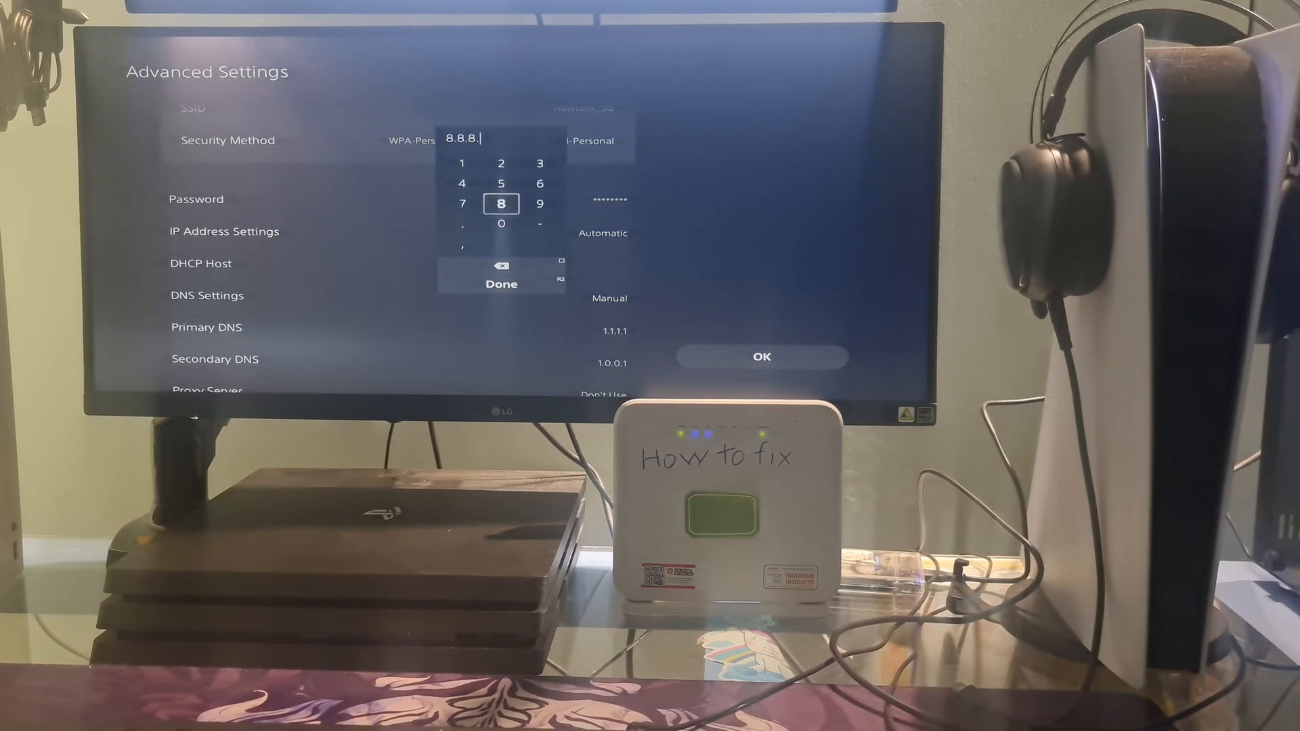
pyautogui.click(501, 284)
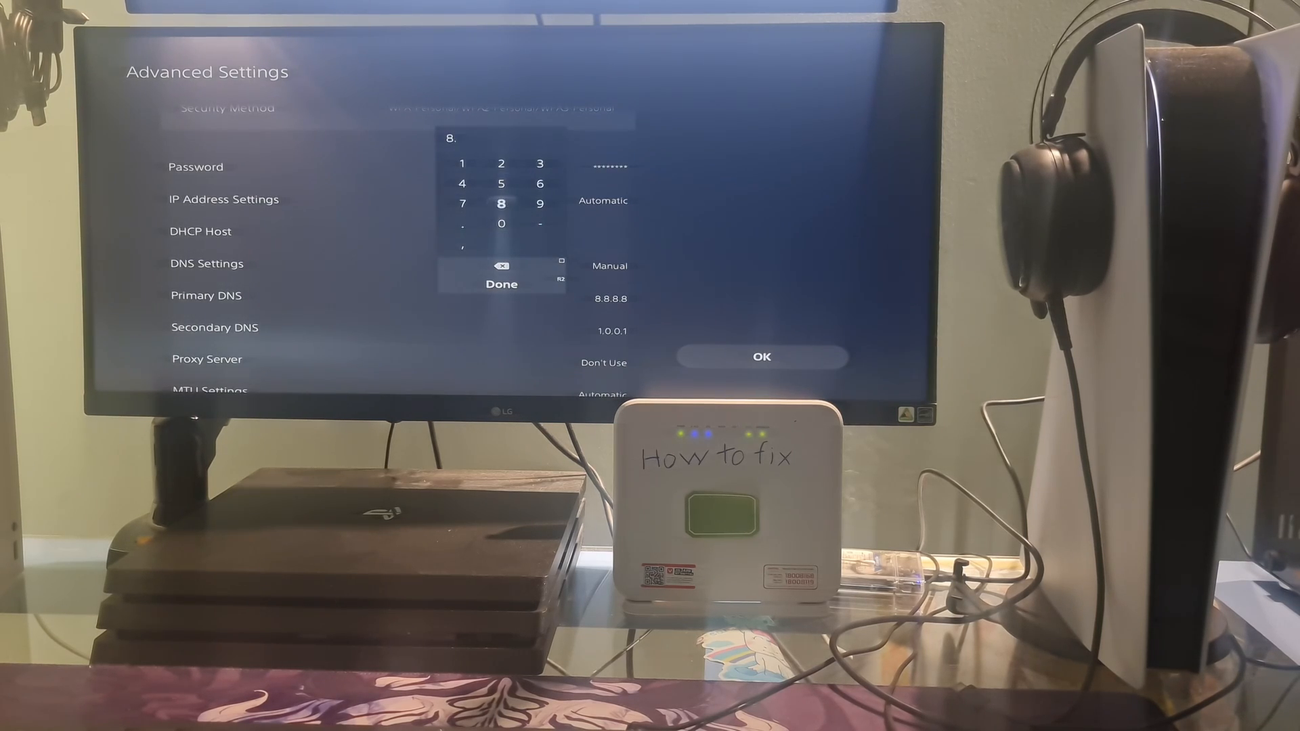
# - Change the secondary DNS to 8.8.4.4 and save the advanced settings
pyautogui.click(462, 225)
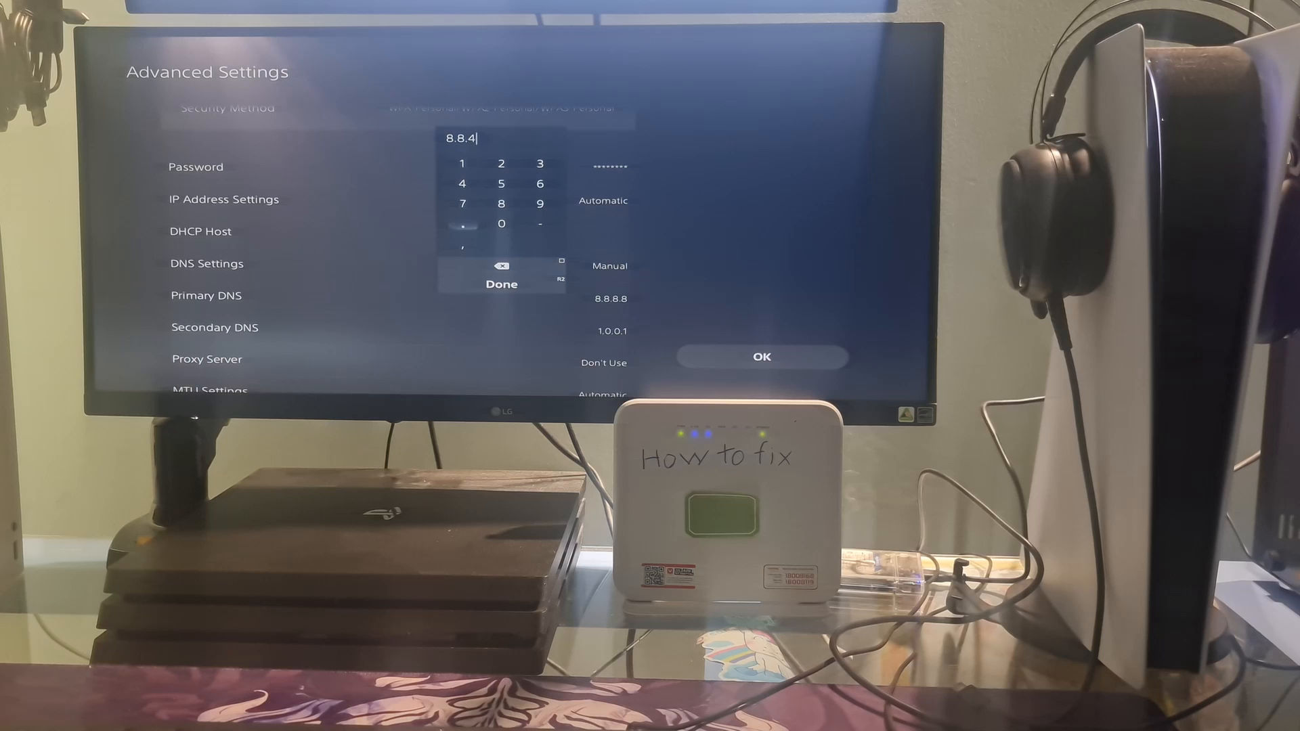
pyautogui.click(462, 183)
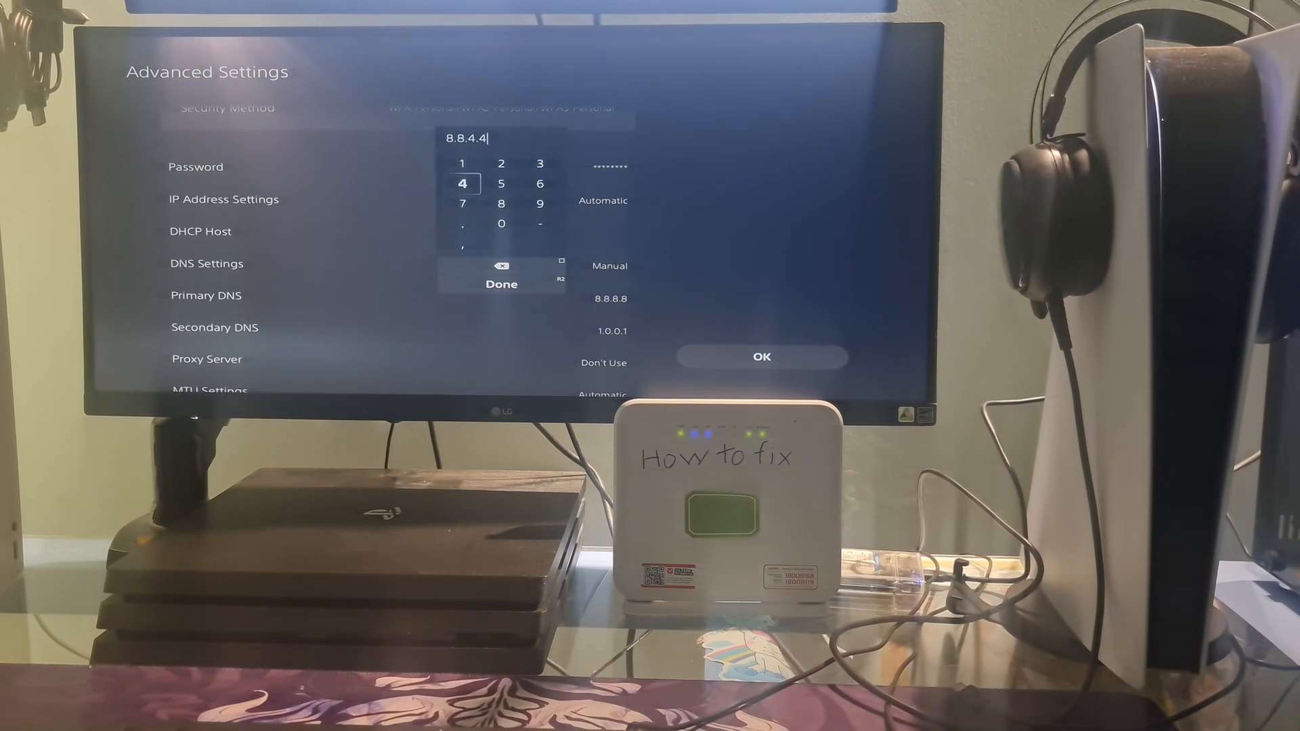
pyautogui.click(502, 283)
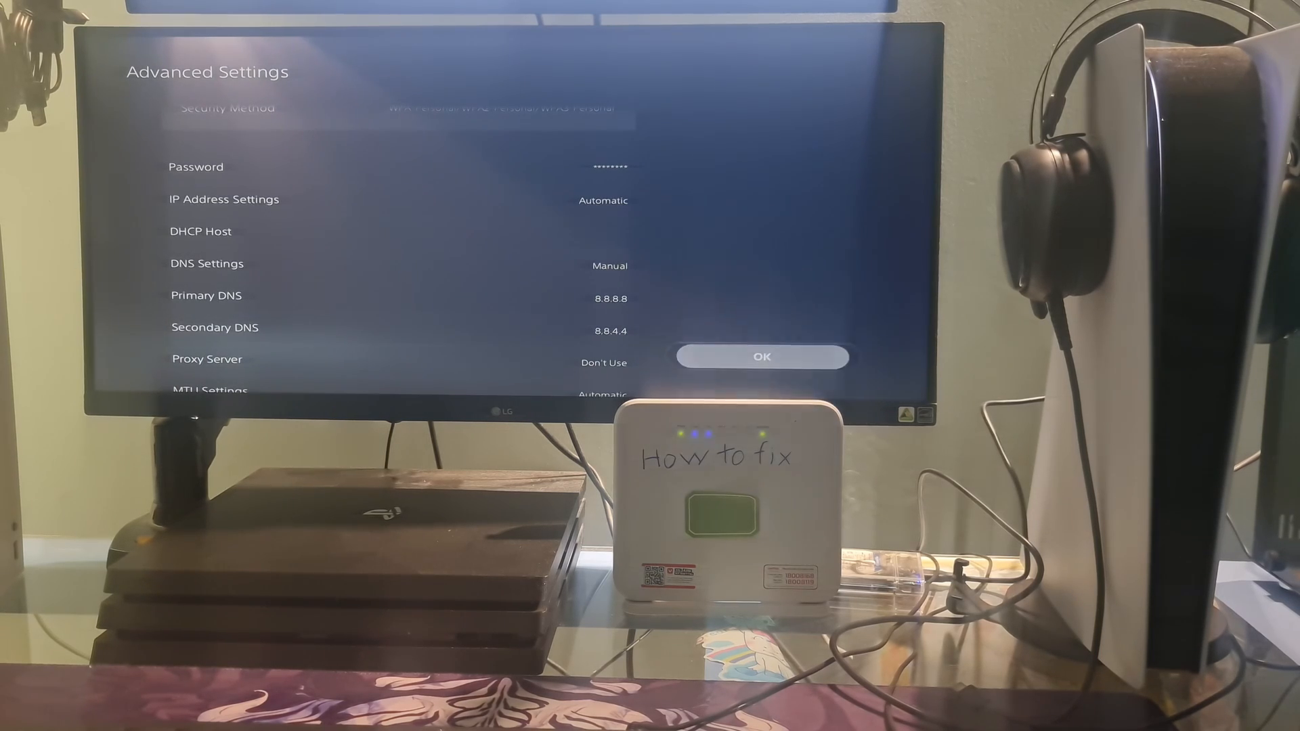
pyautogui.click(760, 357)
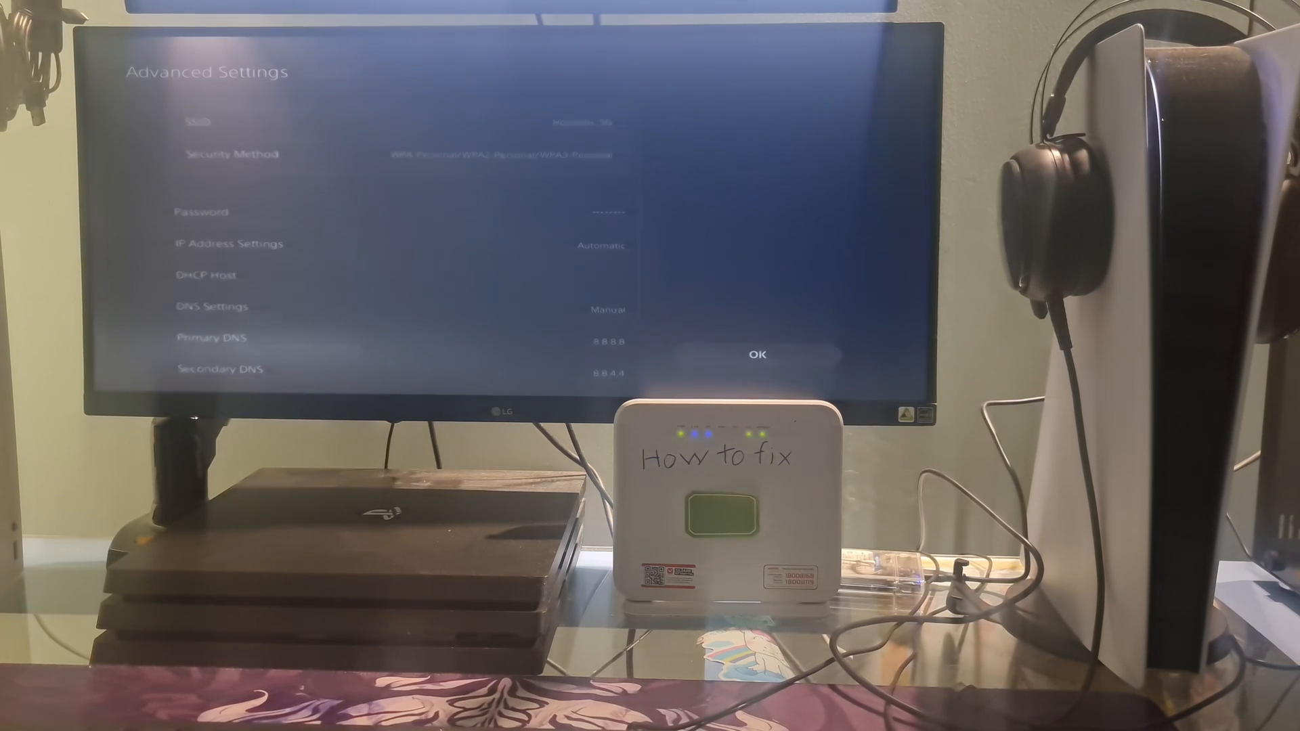
# - Set Howtofix_5G's MTU to manual 1473 and save the advanced settings
pyautogui.scroll(-3)
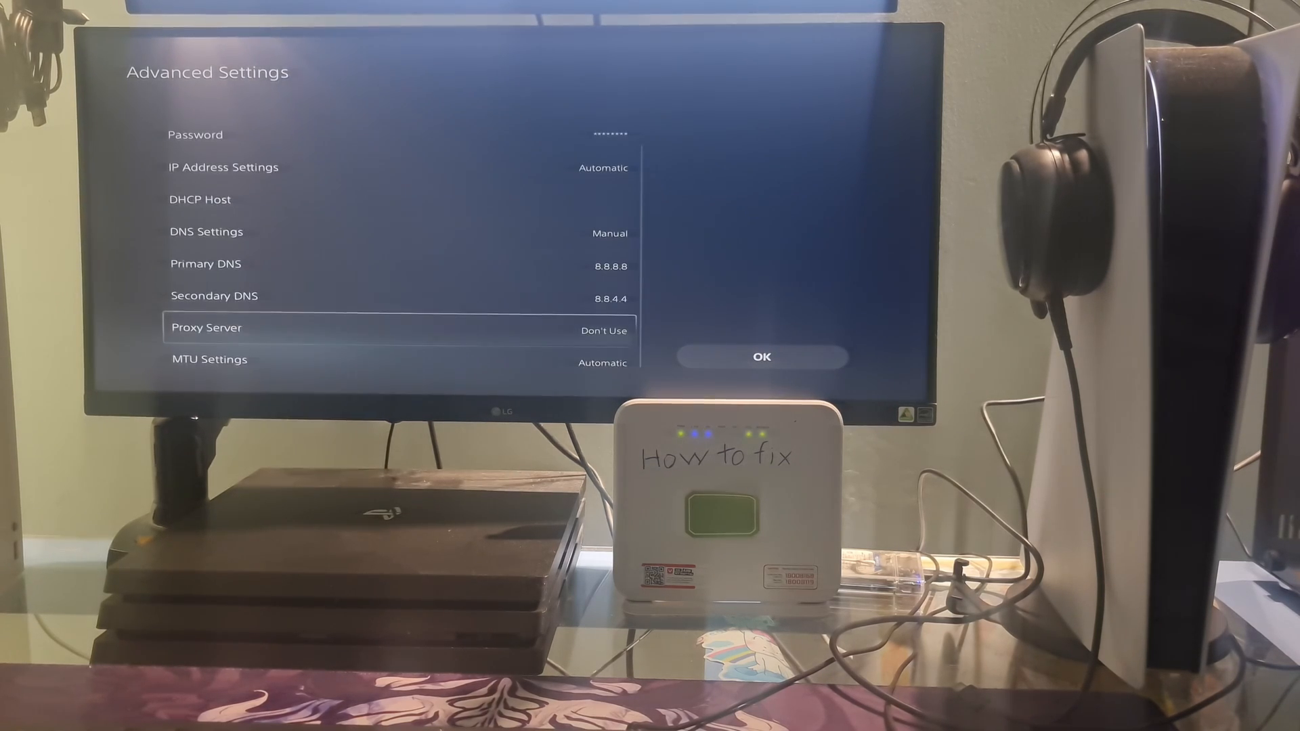
pyautogui.press('down')
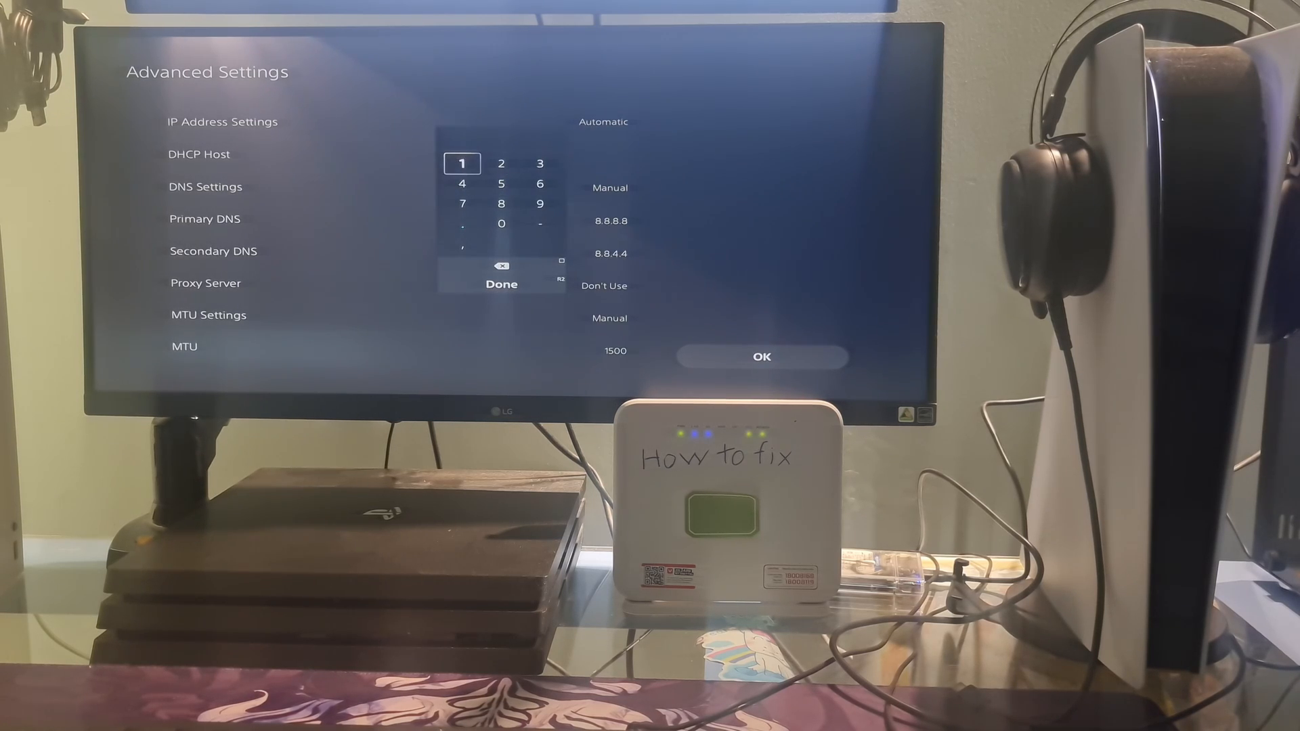
pyautogui.click(462, 184)
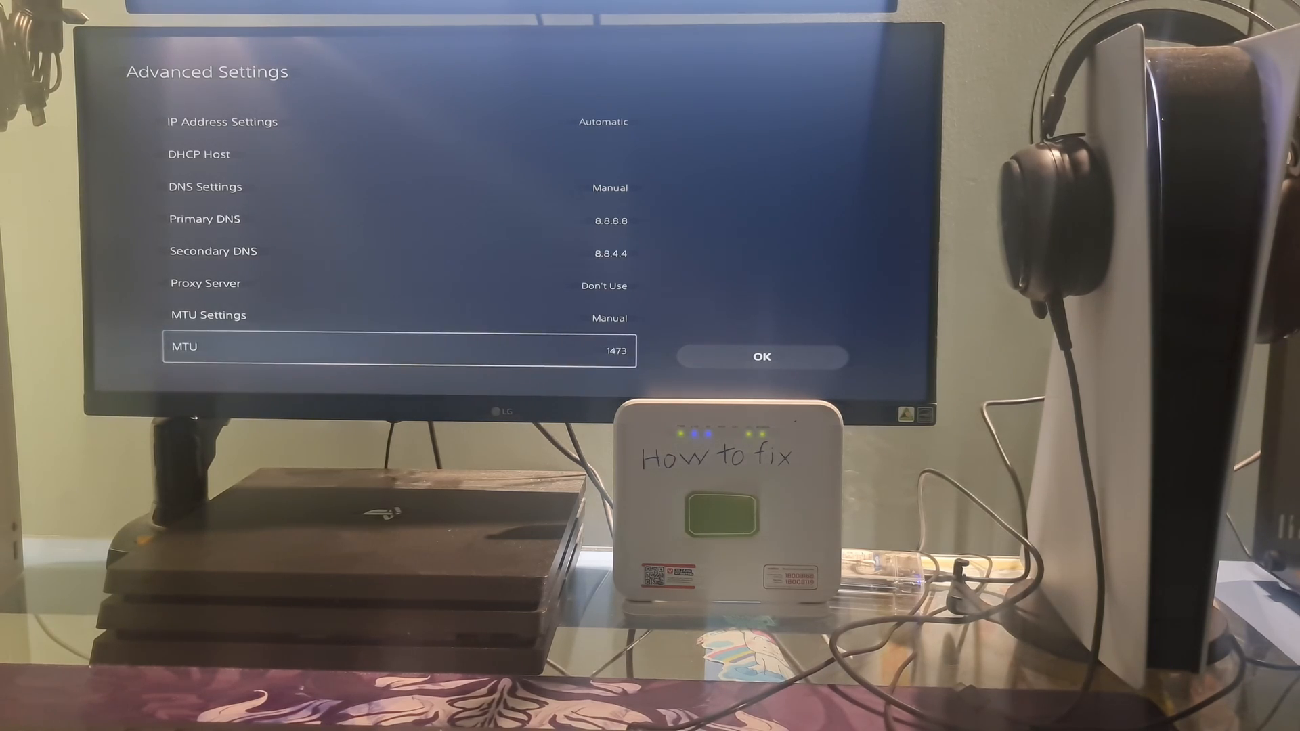
pyautogui.click(760, 357)
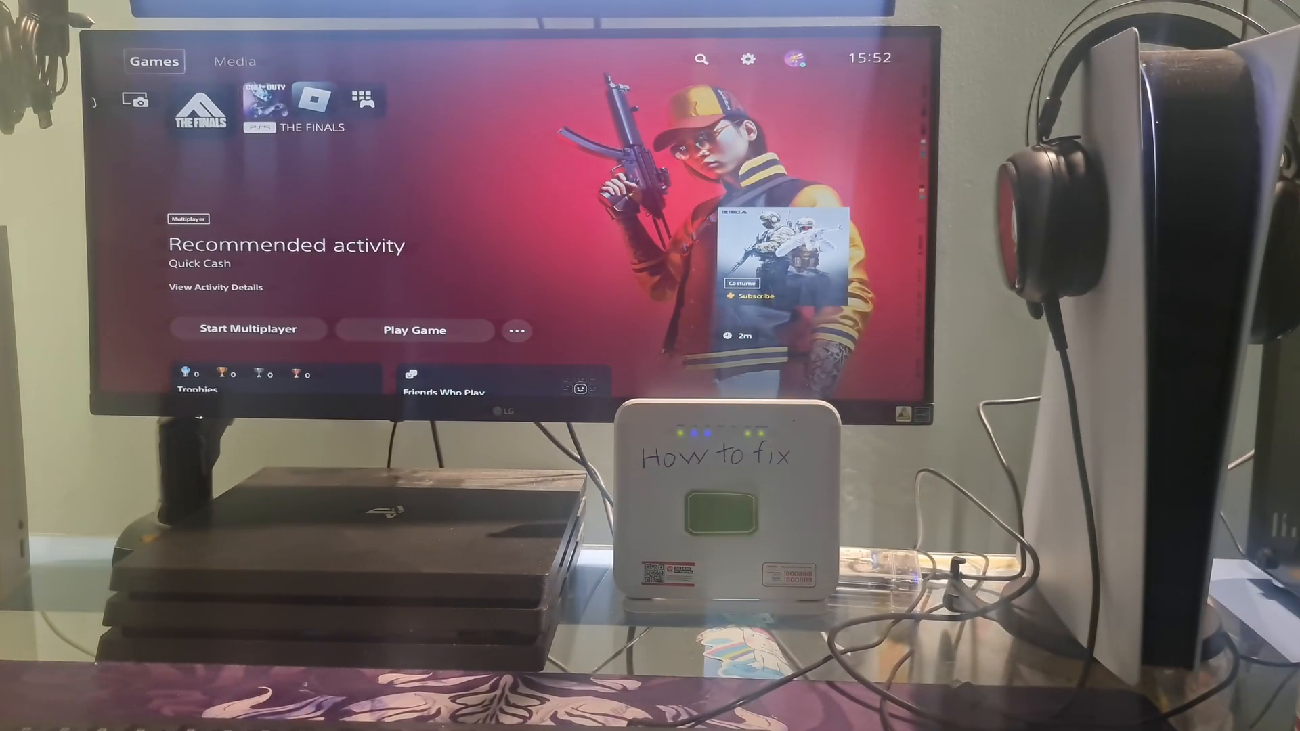
pyautogui.moveTo(746, 59)
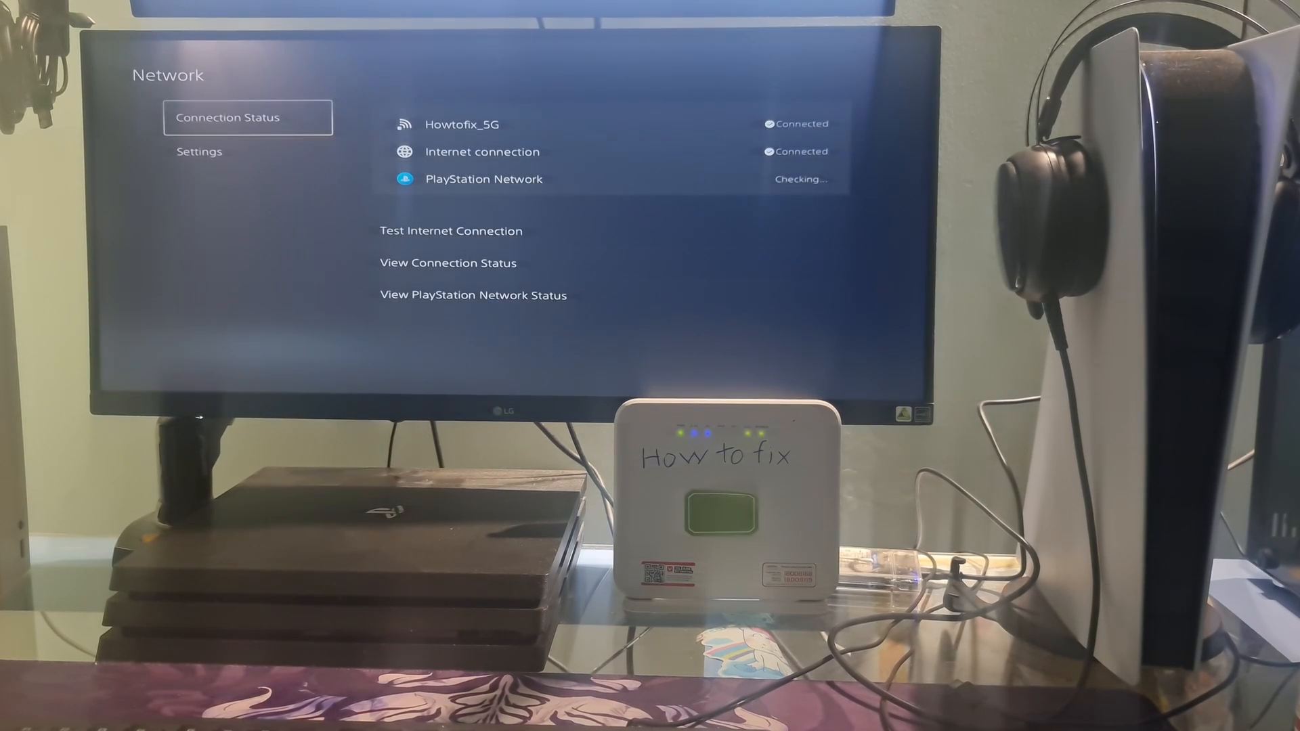
# - View the PlayStation Network status page from Connection Status, showing all services running
pyautogui.press('down')
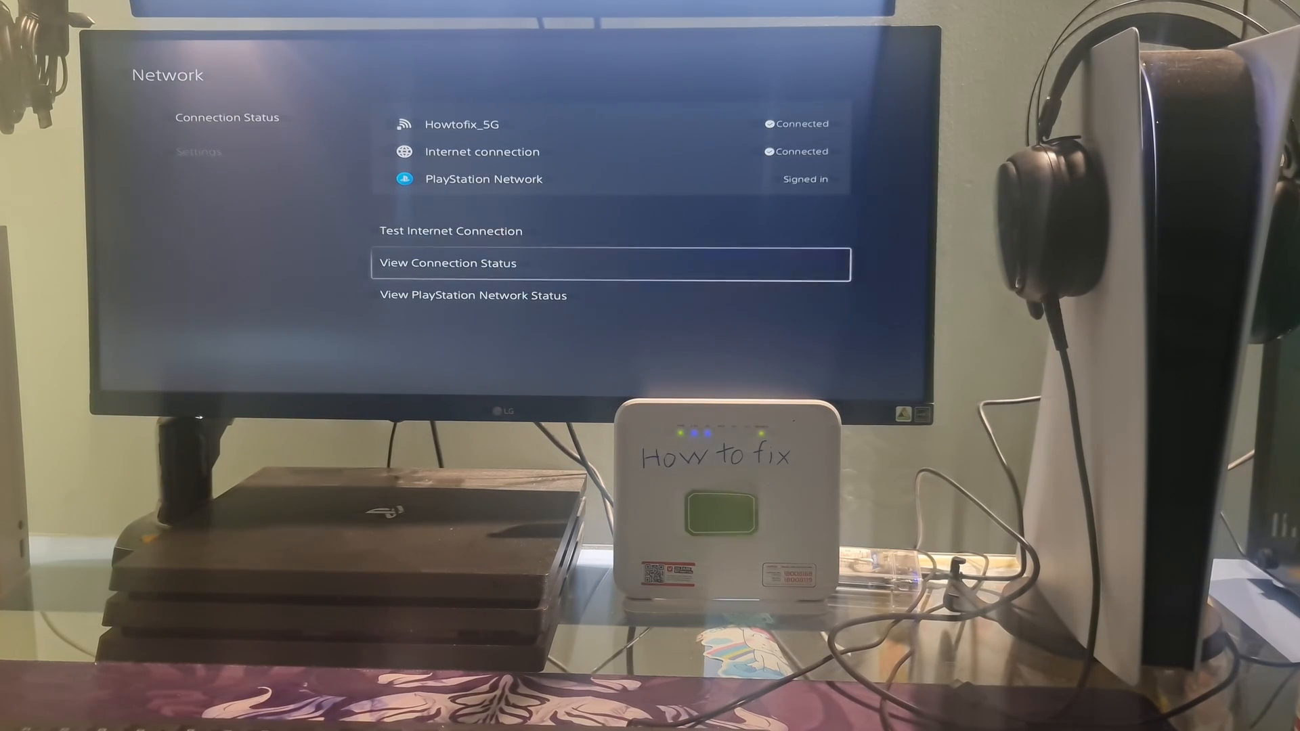
pyautogui.click(474, 295)
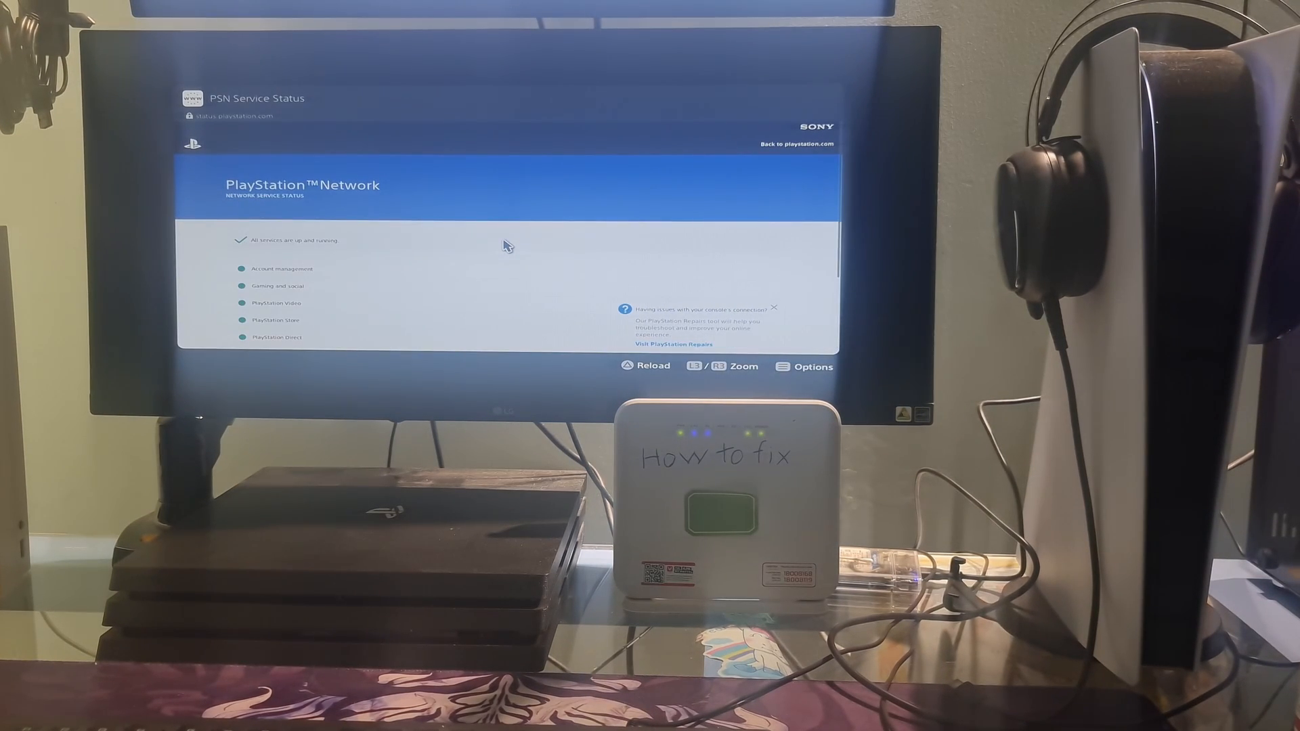
pyautogui.scroll(-3)
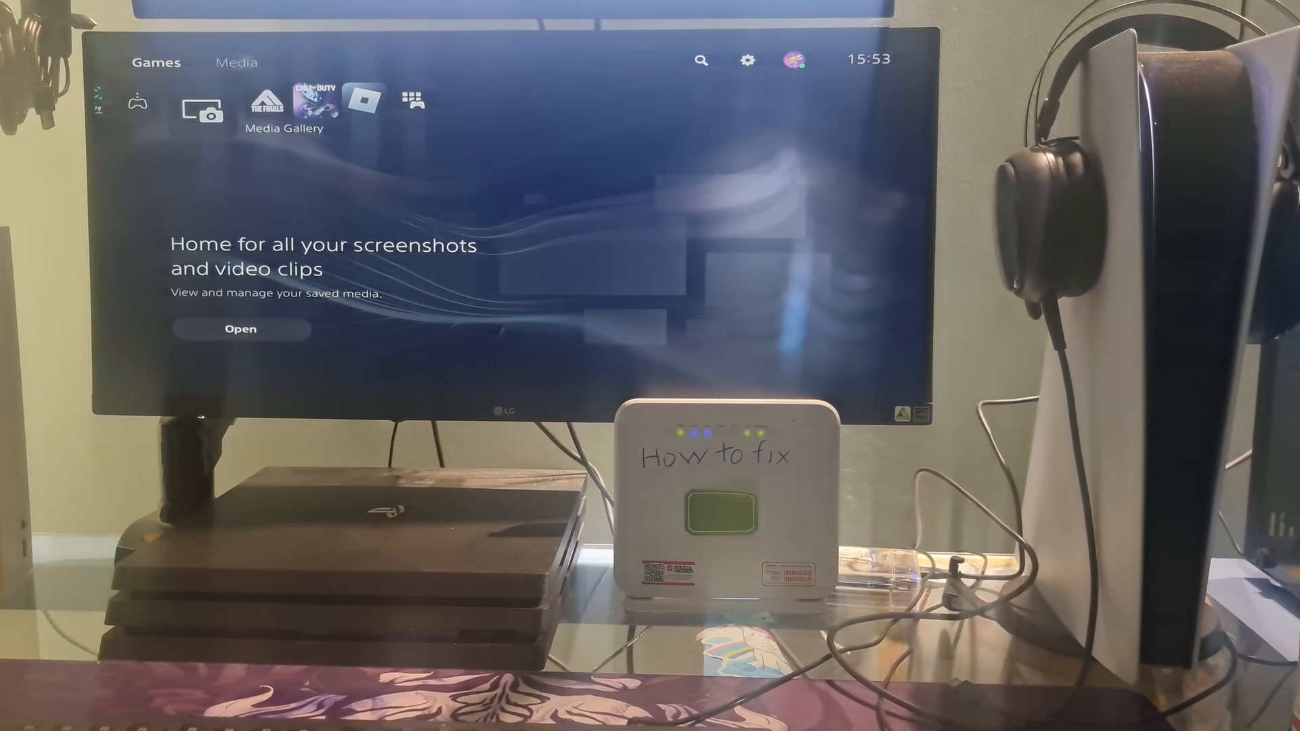
# - Check for a system software update under System and dismiss the latest-version message
pyautogui.click(748, 60)
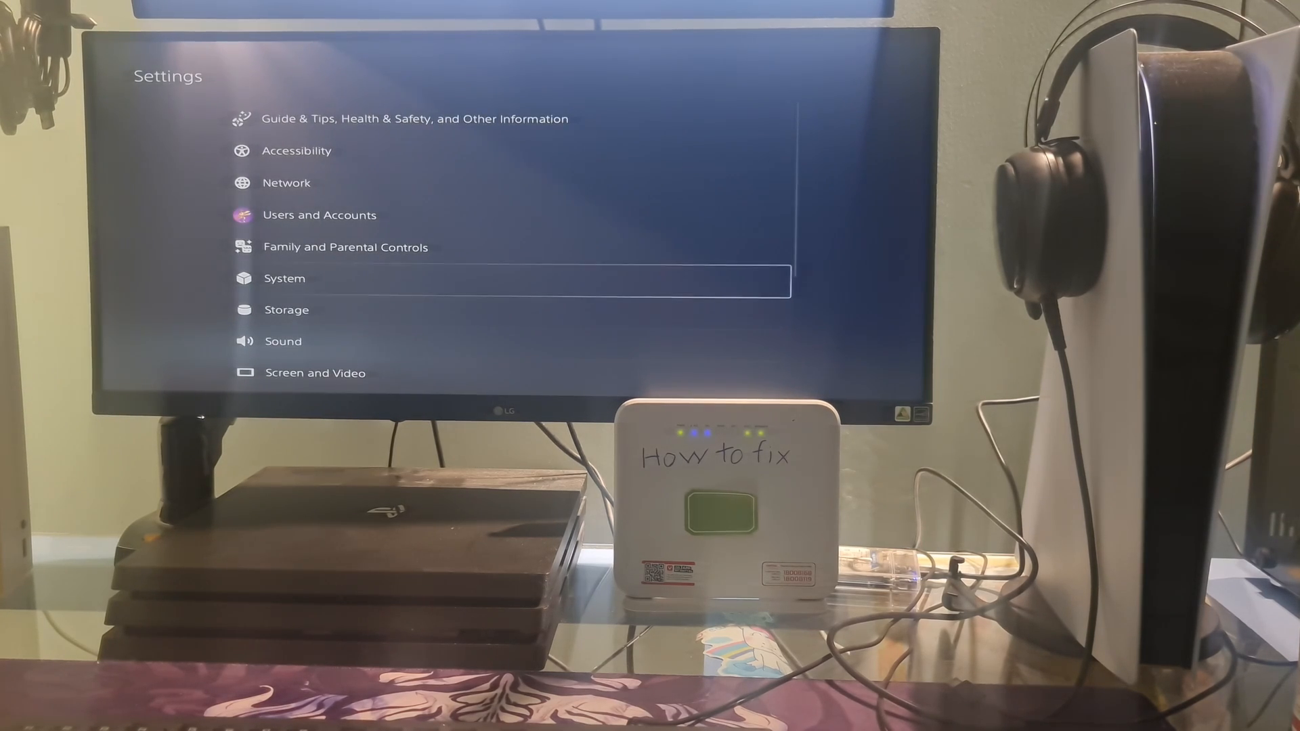
pyautogui.click(284, 277)
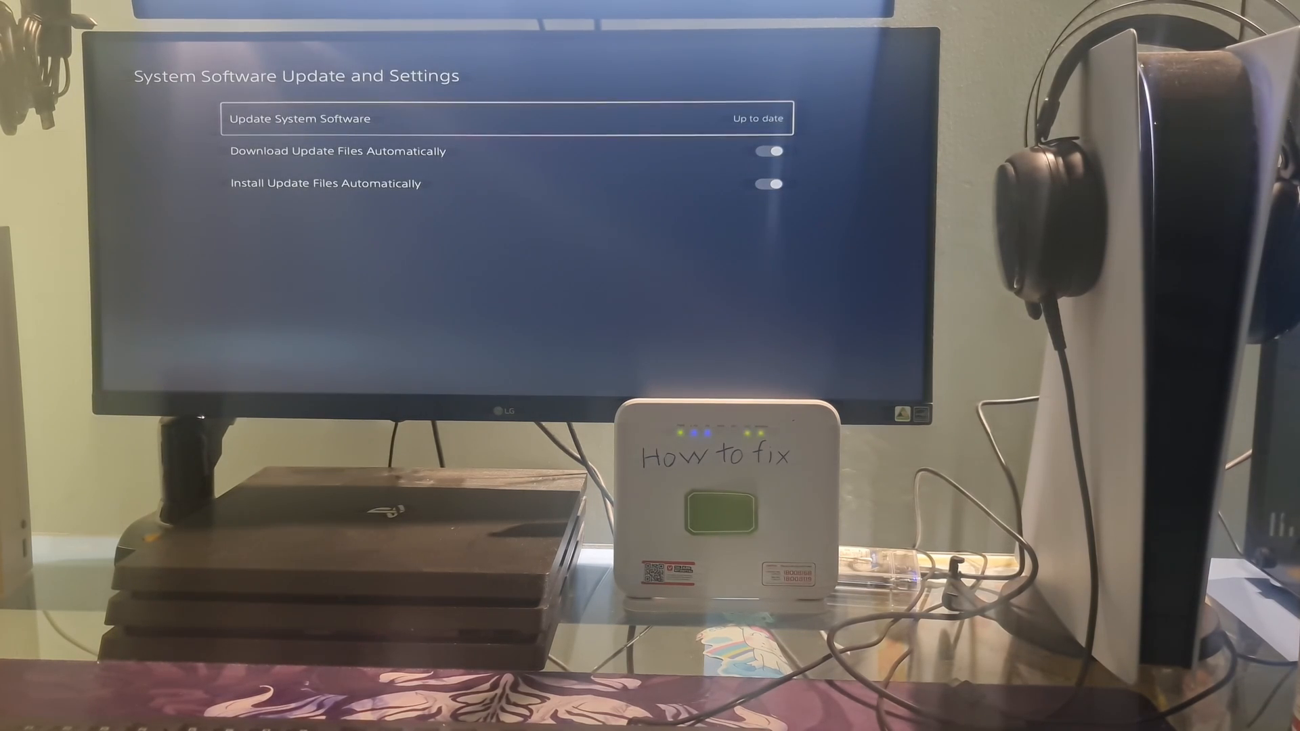
pyautogui.click(298, 119)
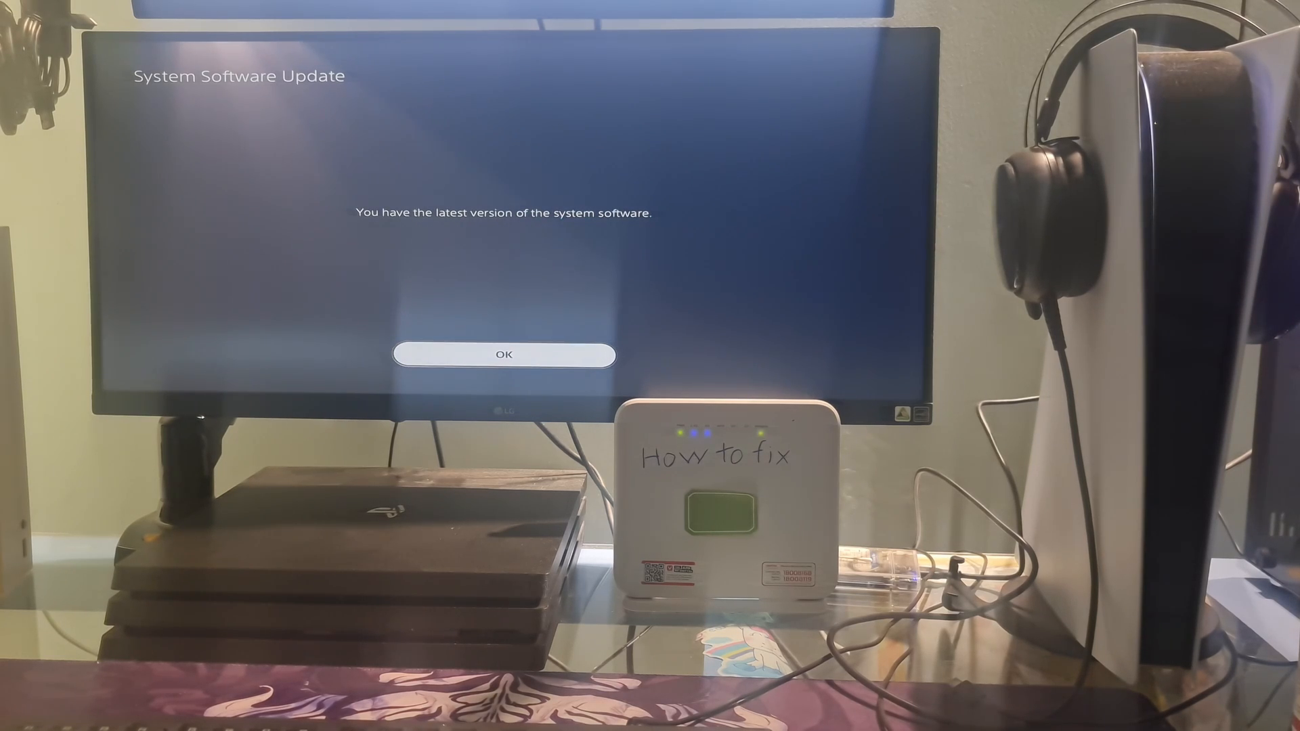
pyautogui.click(503, 355)
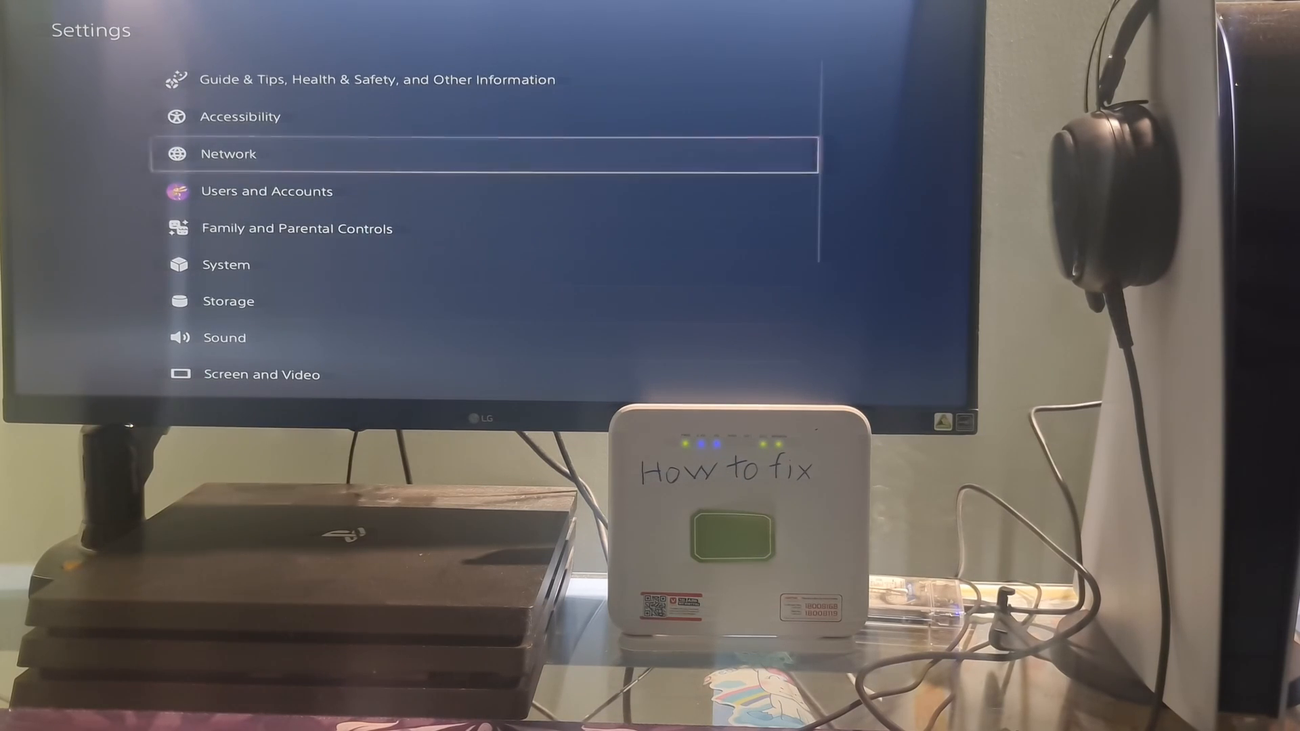
# - Select the PHI Wi-Fi network in internet connection setup and start entering its password
pyautogui.click(229, 154)
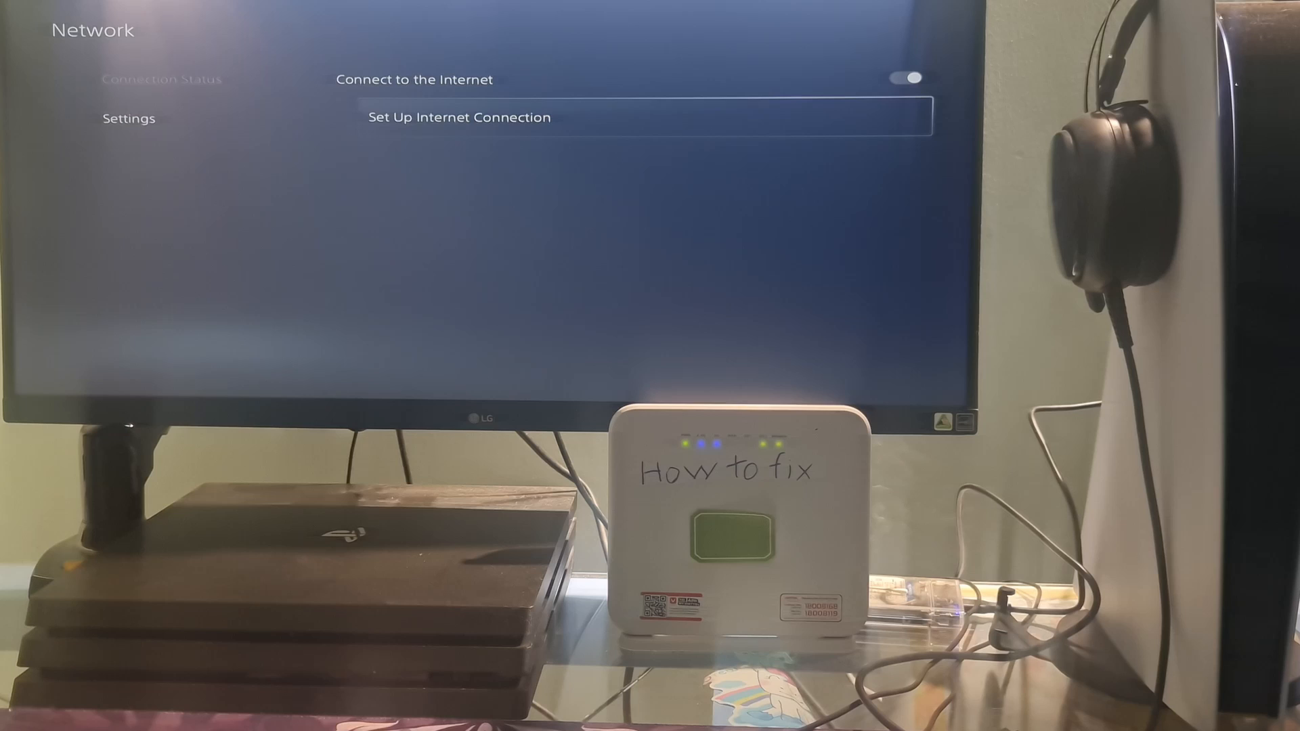
pyautogui.click(458, 118)
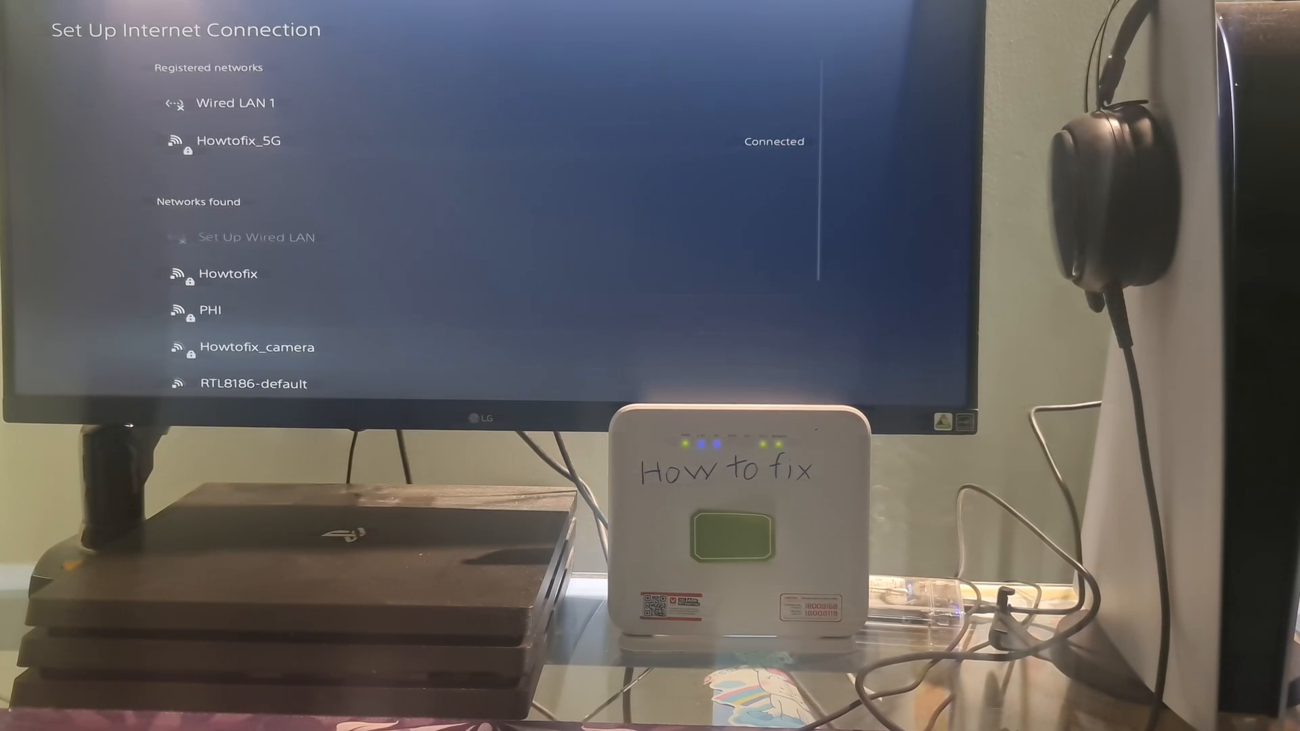
pyautogui.scroll(-3)
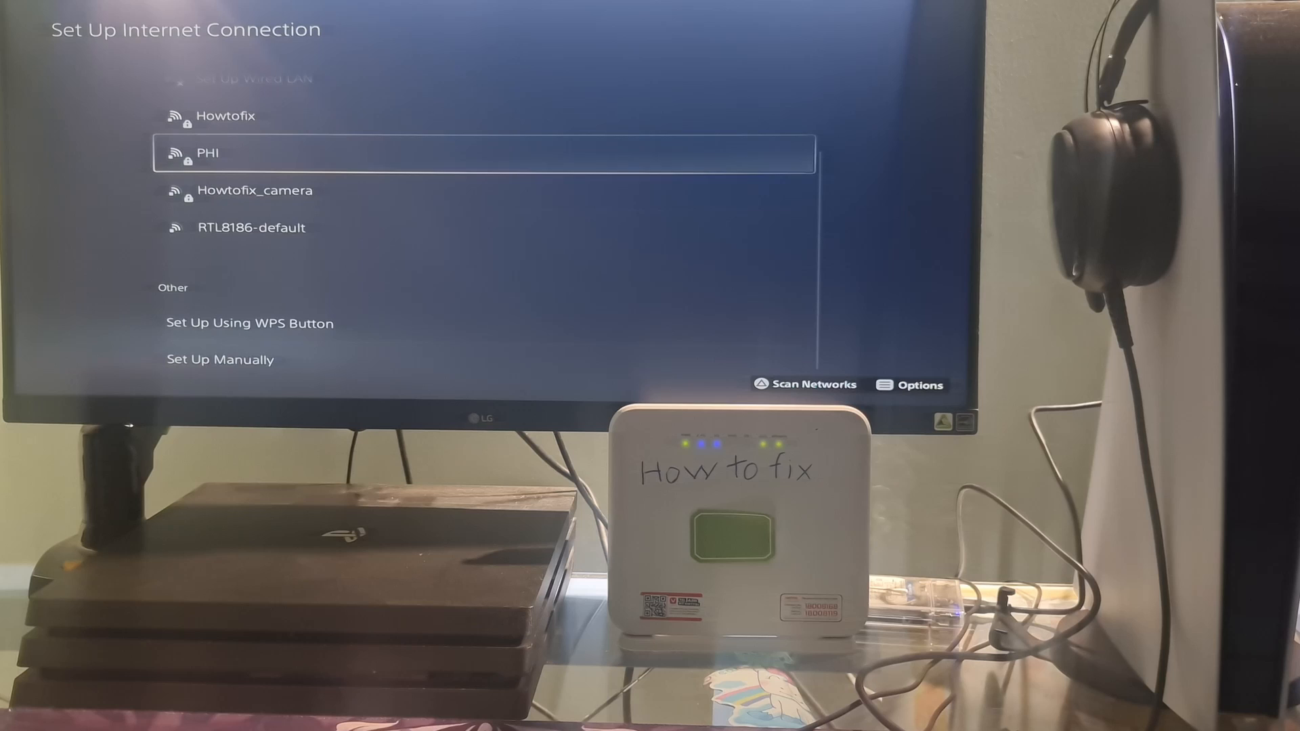
pyautogui.click(208, 153)
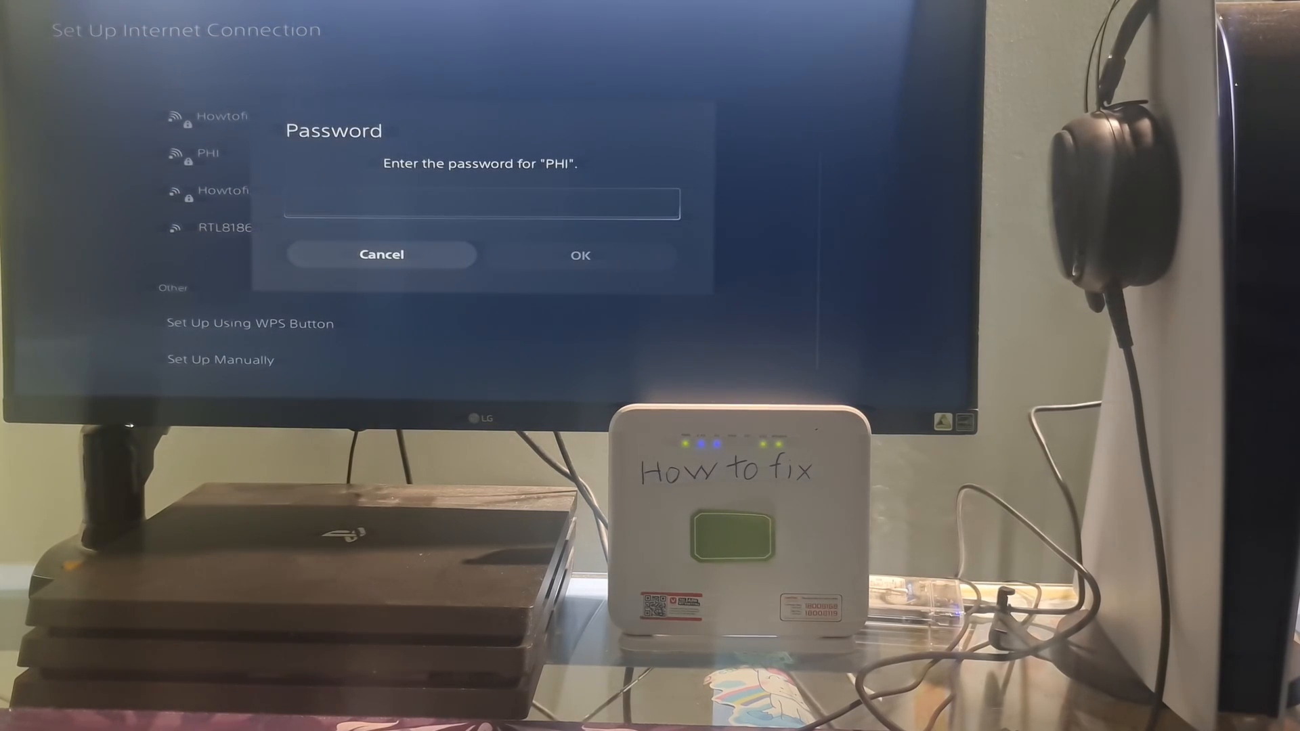
pyautogui.click(481, 204)
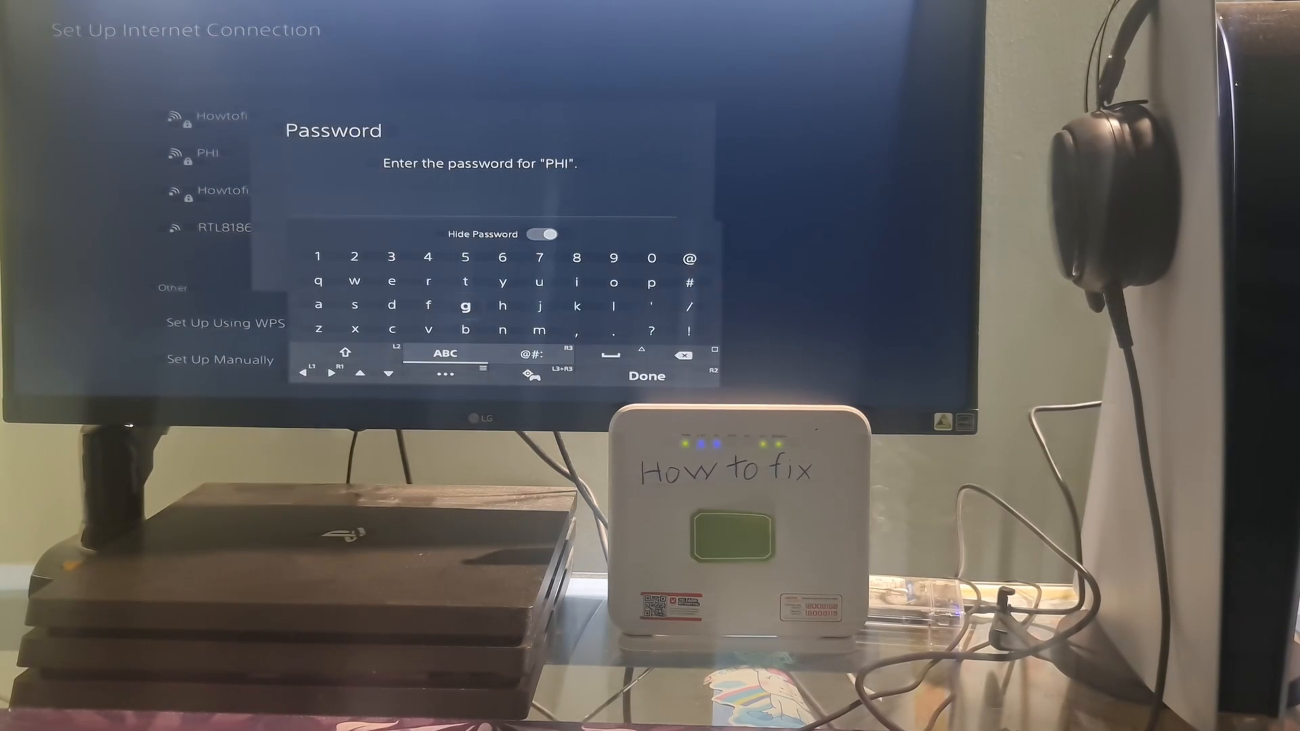